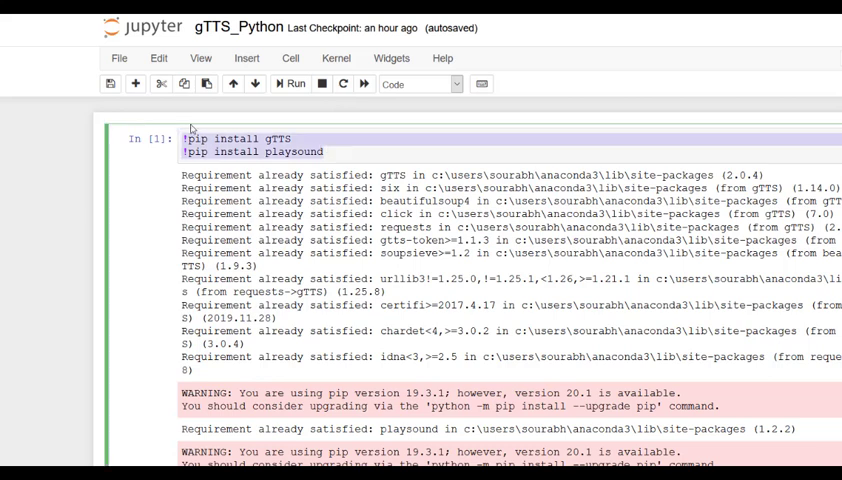
mouse_move(342, 156)
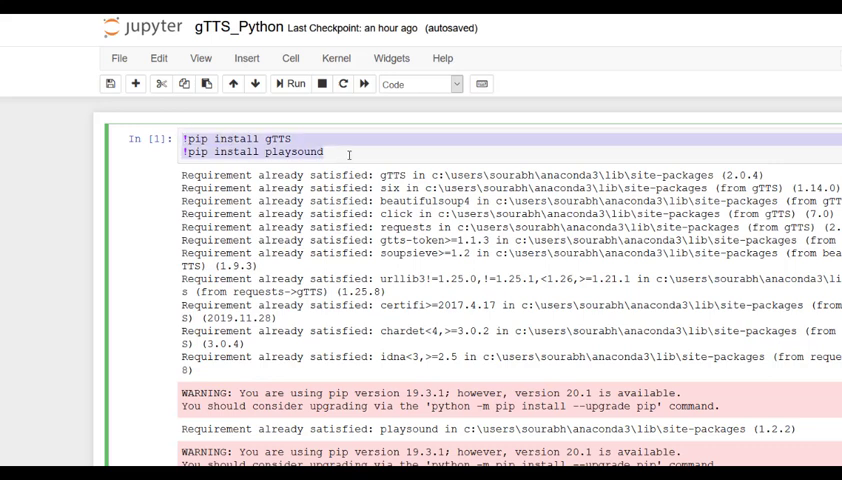
Scroll past the gTTS and playsound install output to the empty cell In [15].
scroll(down, 3)
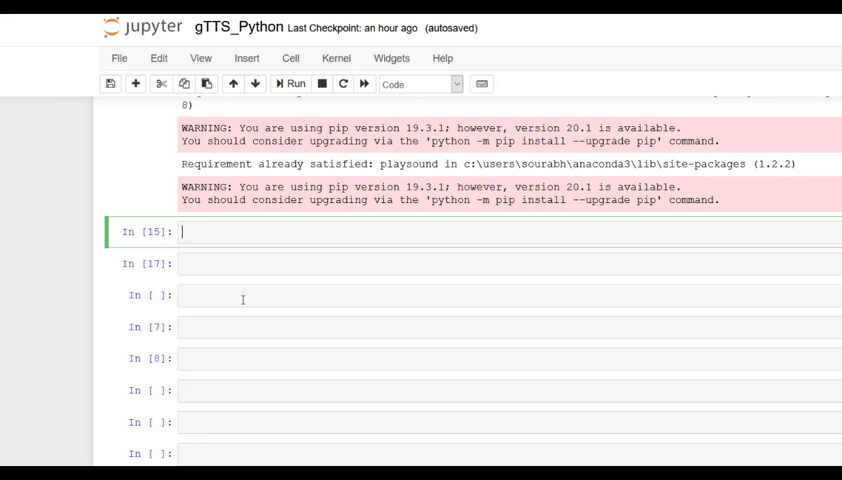
Write 'from gtts import gTTS' and 'from playsound import playsound' in the empty cell.
text(fr)
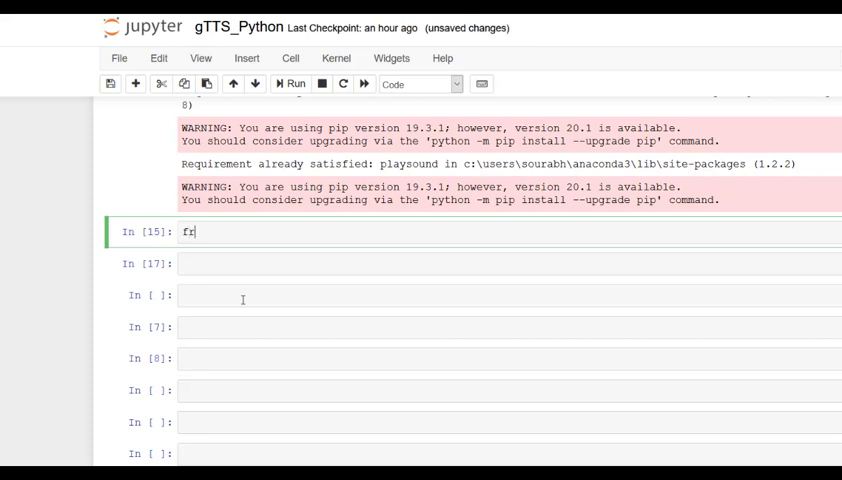
text(om)
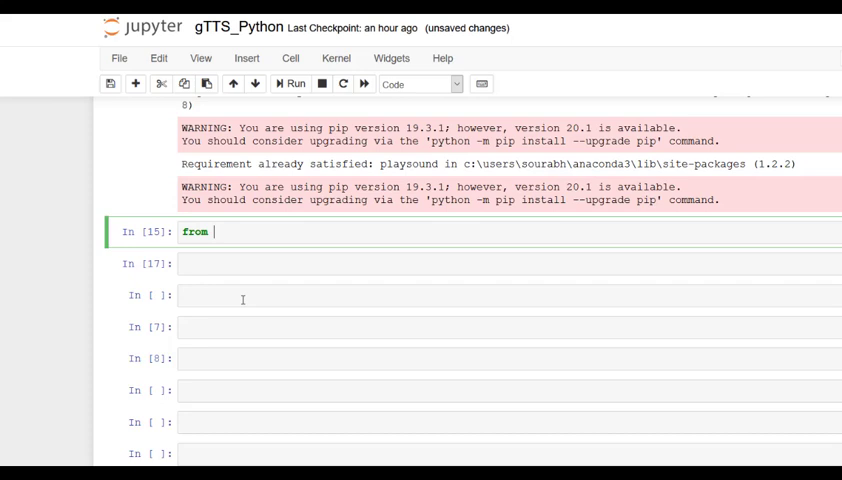
text(gt)
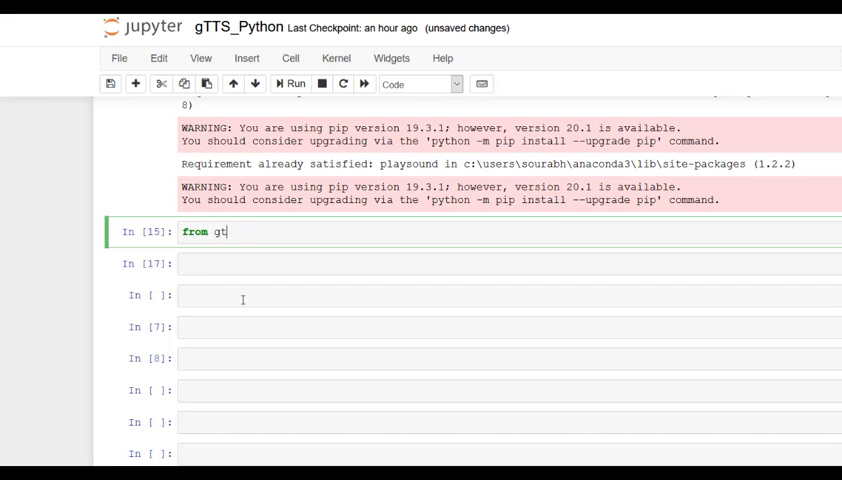
text(ts)
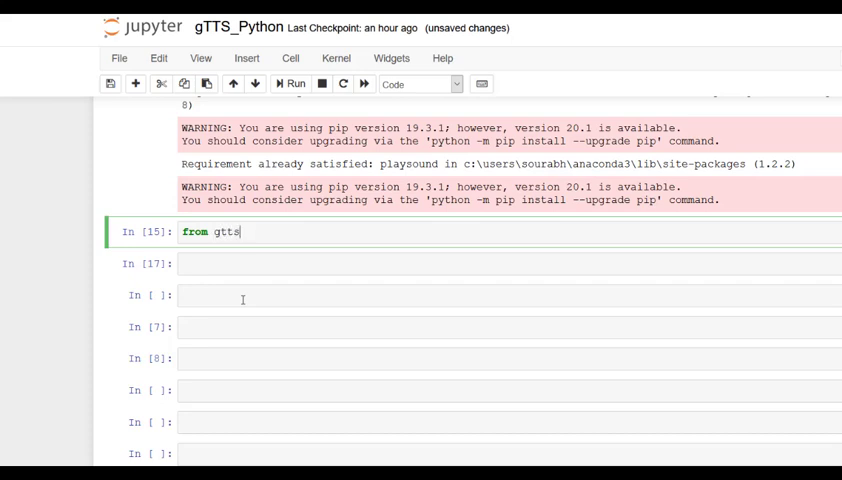
text(import)
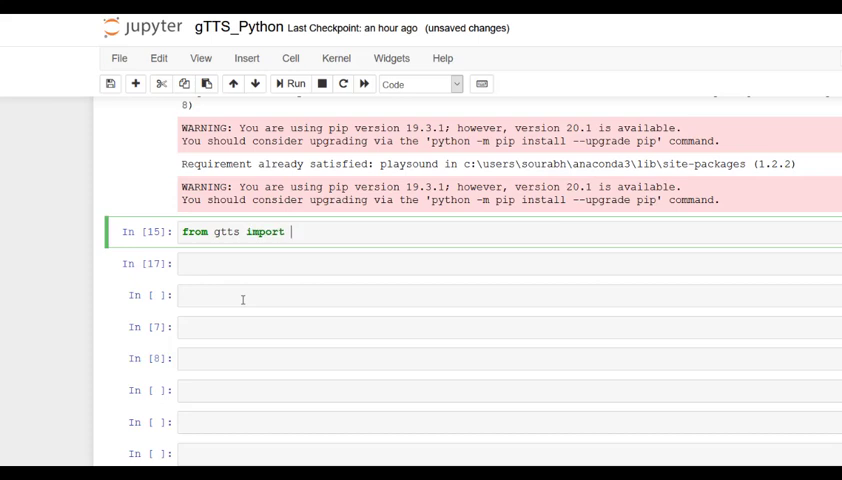
text(gTTS)
text(from pla)
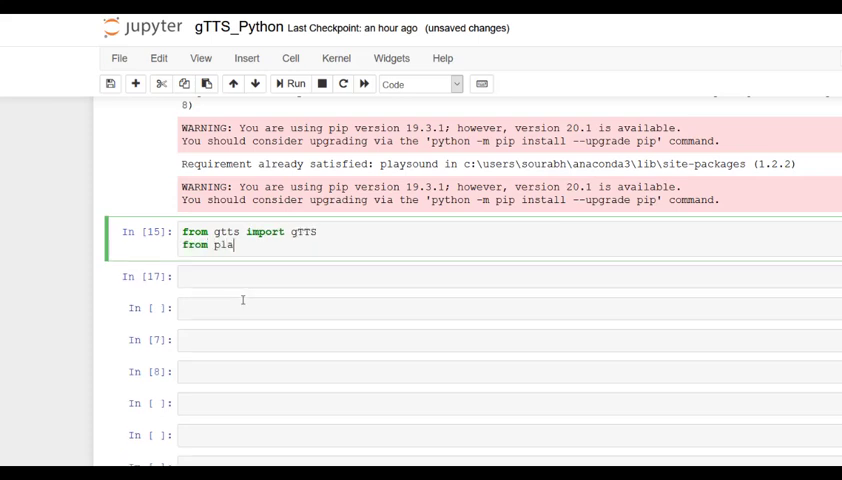
text(ysound)
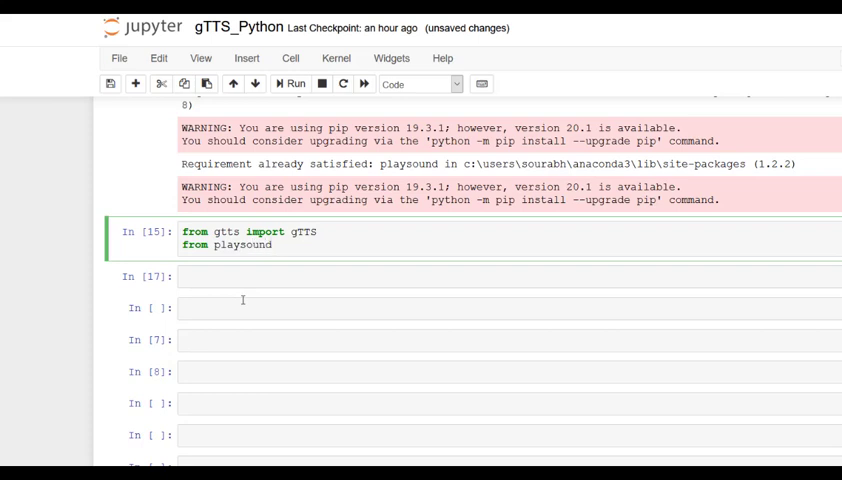
text(impo)
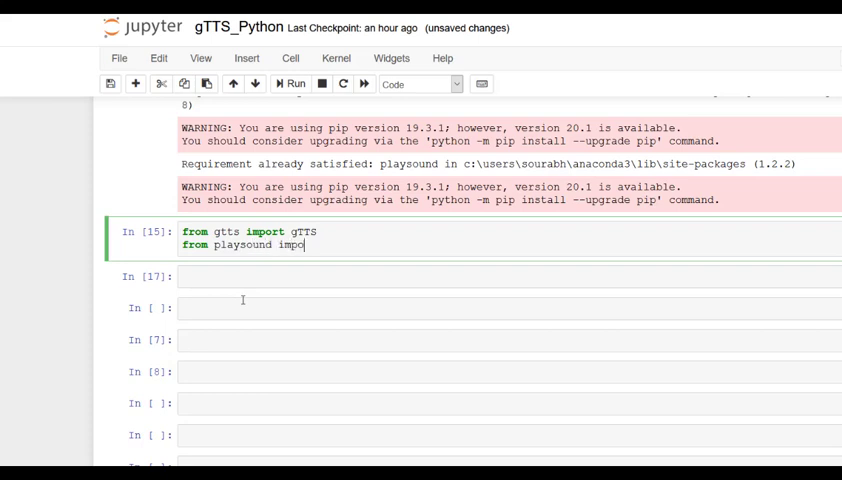
text(rt play)
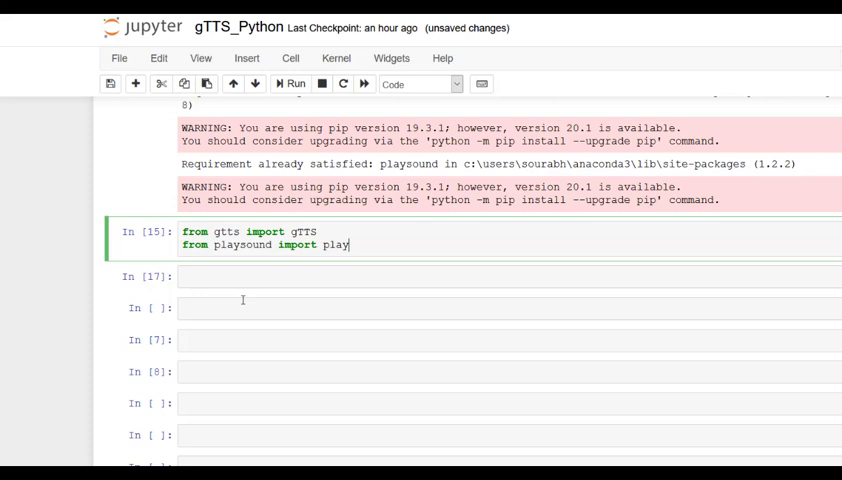
text(sound)
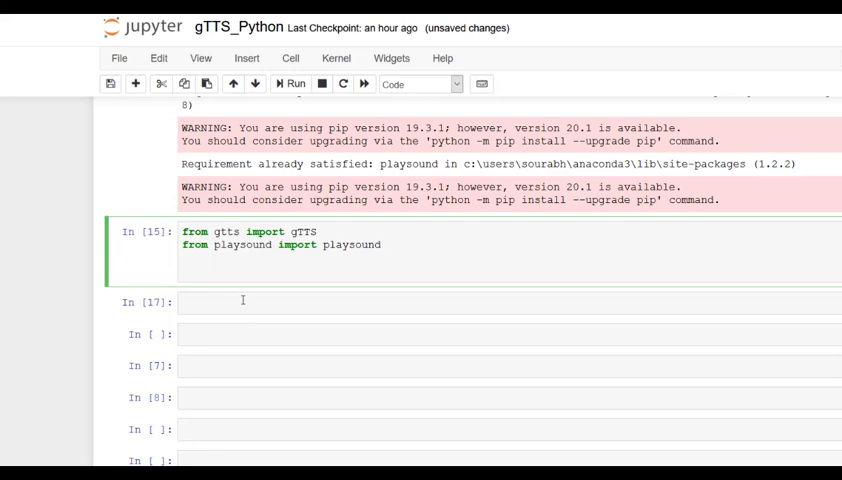
Assign text = " This is in english language" below the imports.
text(text =)
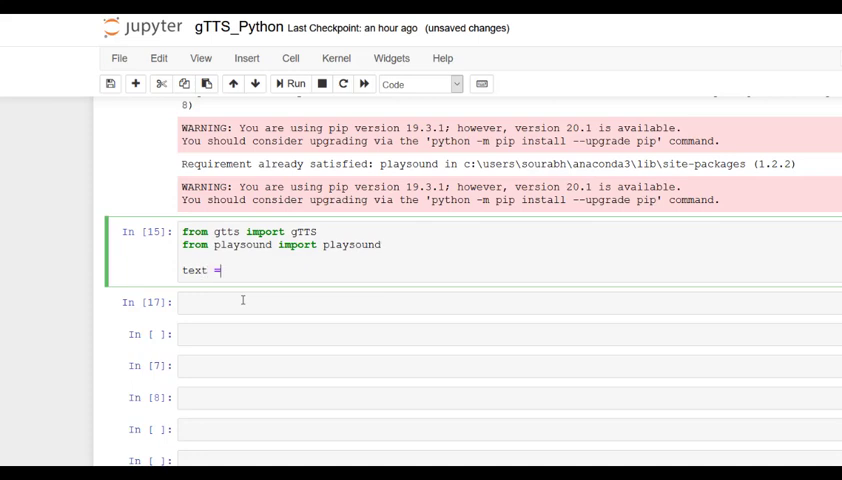
text(= " T)
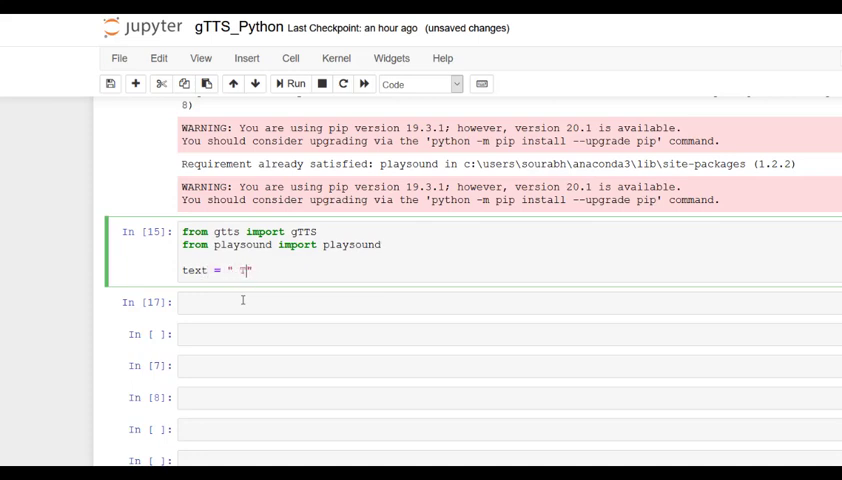
text(This is in)
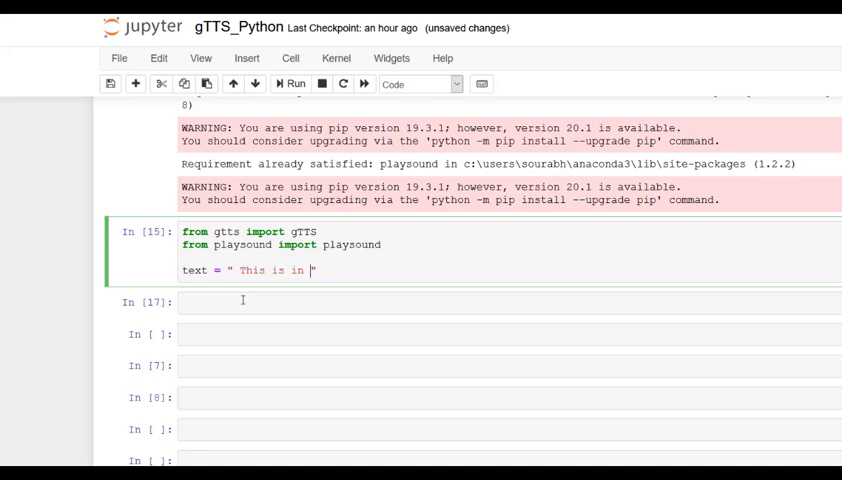
text(english l)
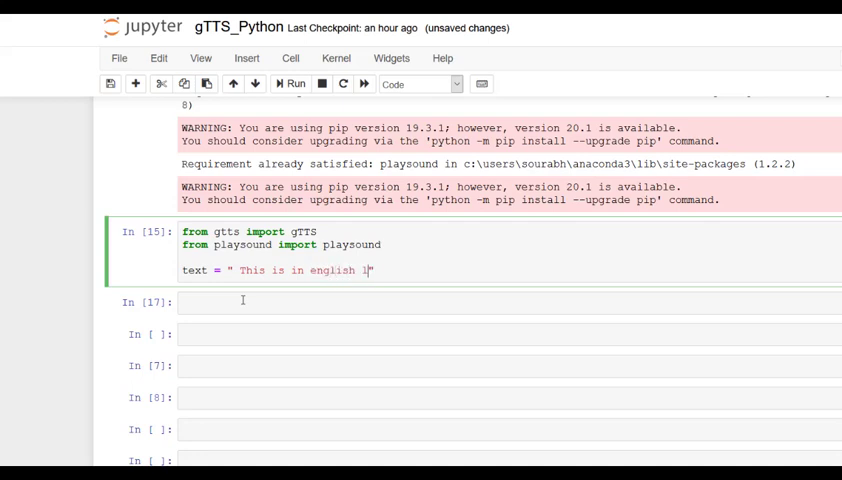
text(anguage)
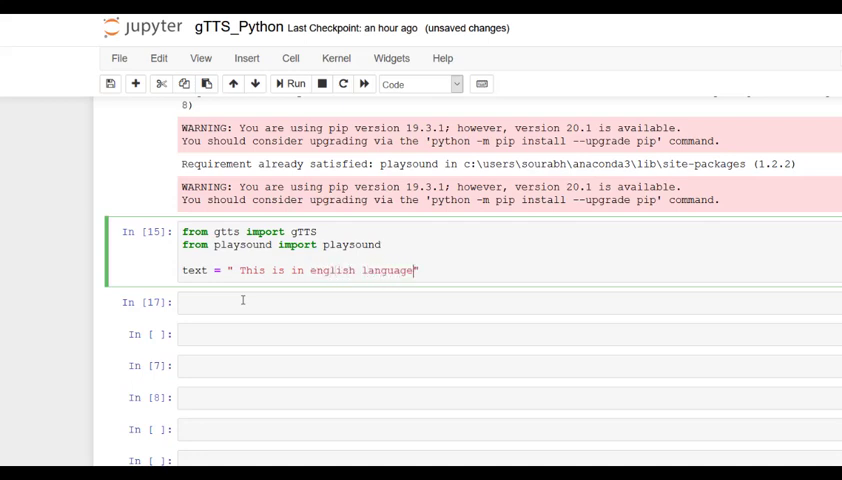
key(Return)
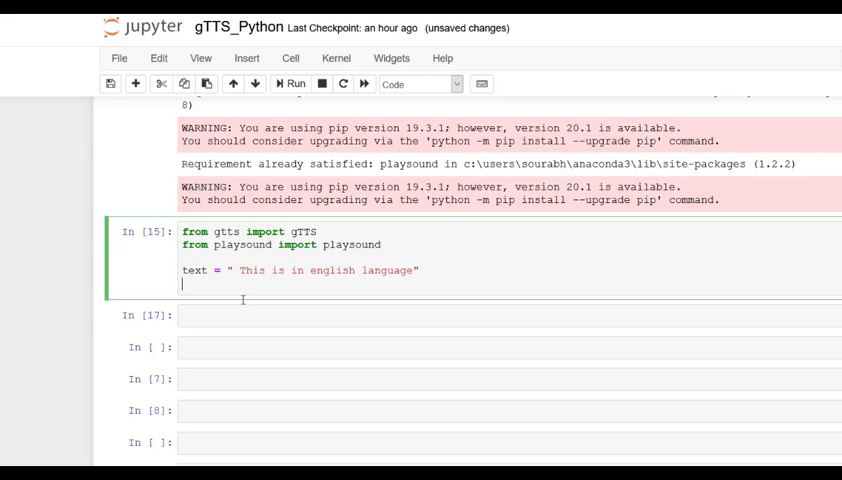
Add var = gTTS(text = text, lang = 'en') to convert the English text.
text(va)
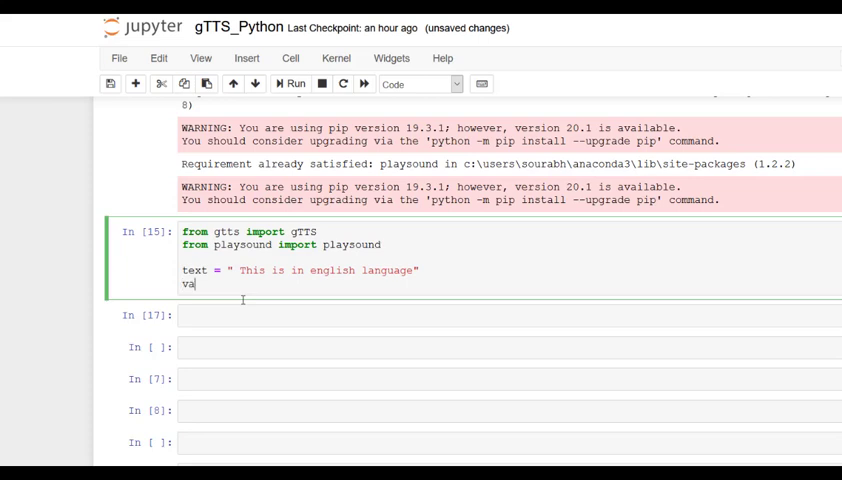
text(r =)
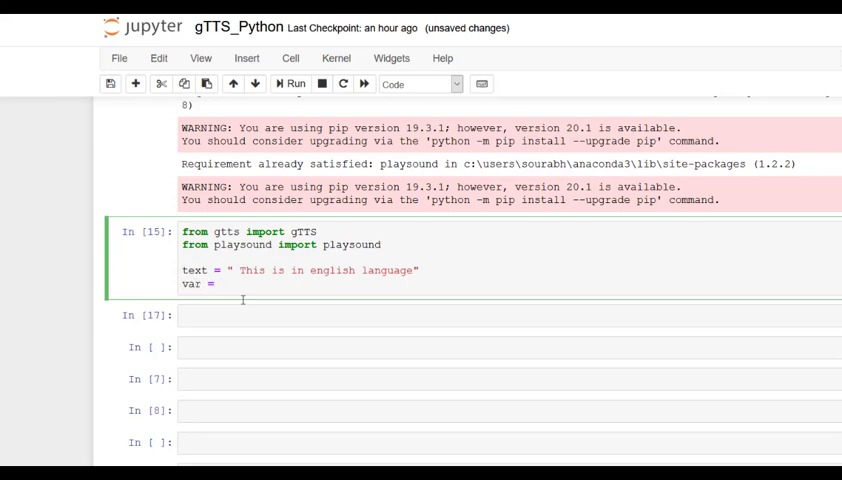
text(gTTS()
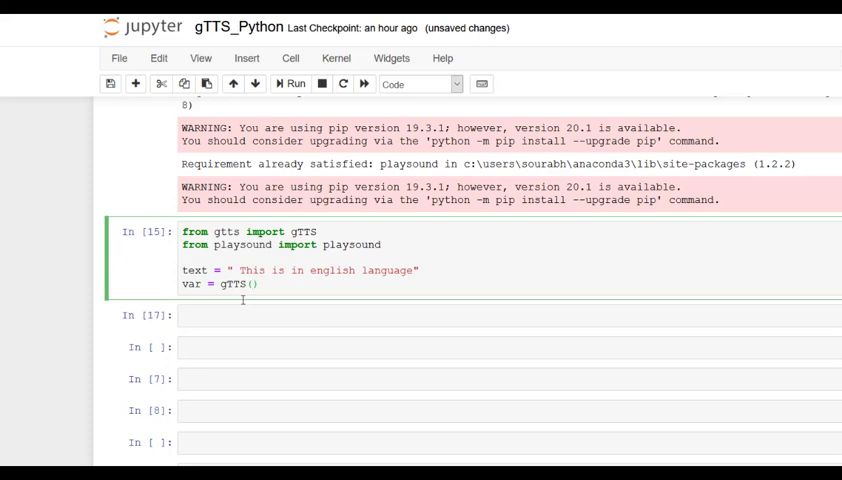
text(text =)
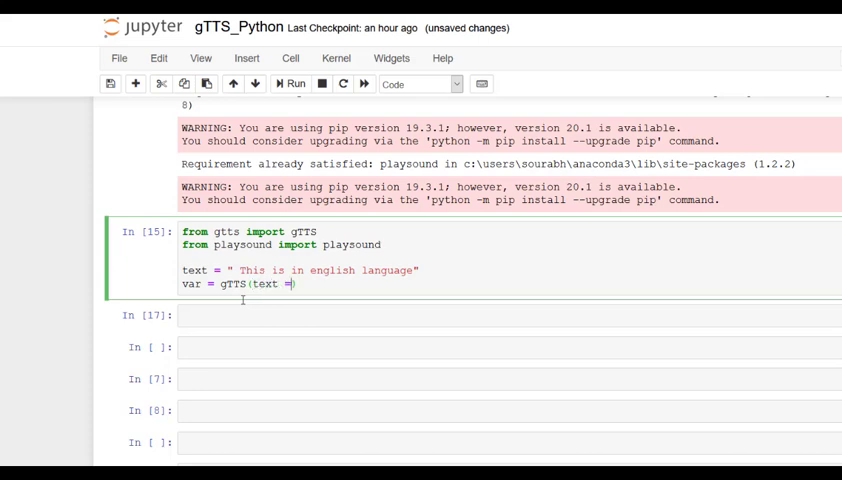
text(t)
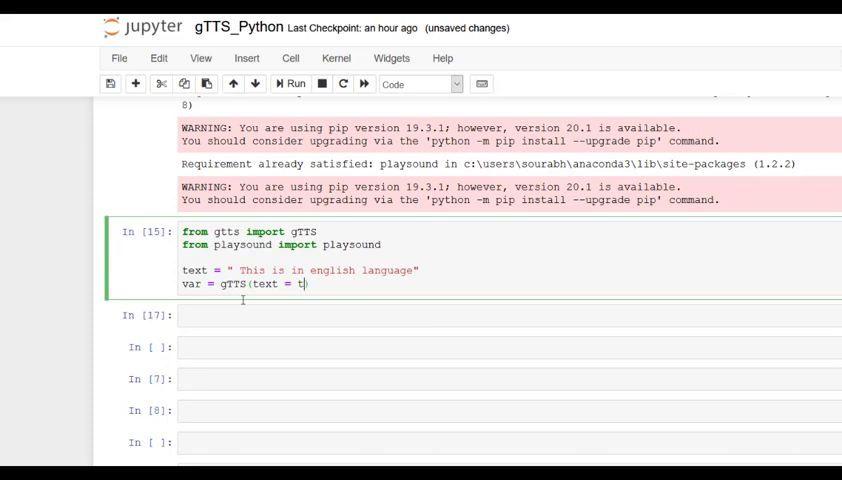
text(es)
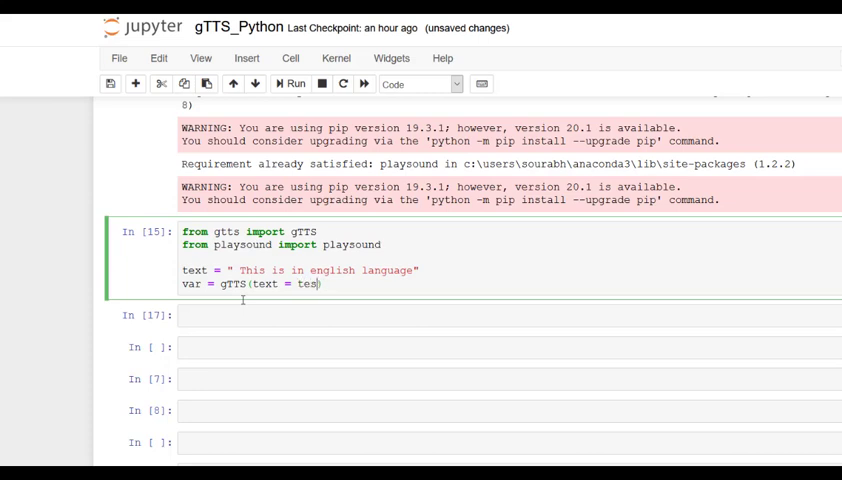
text(text,)
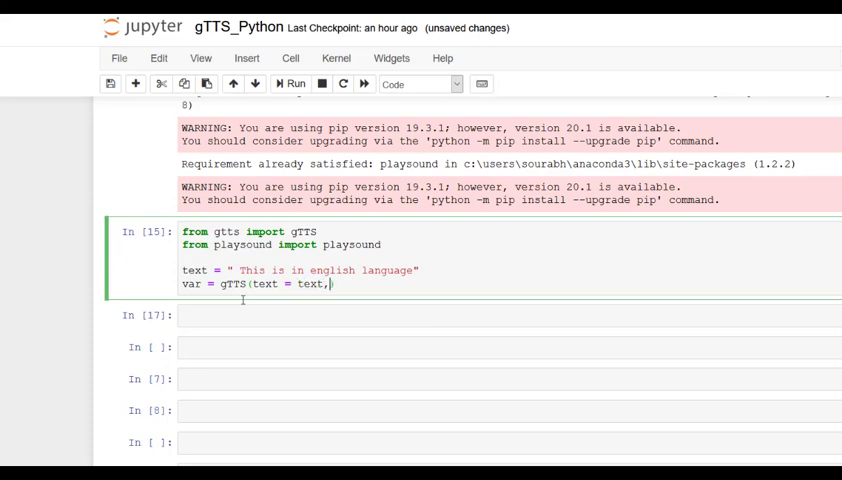
text(lang =)
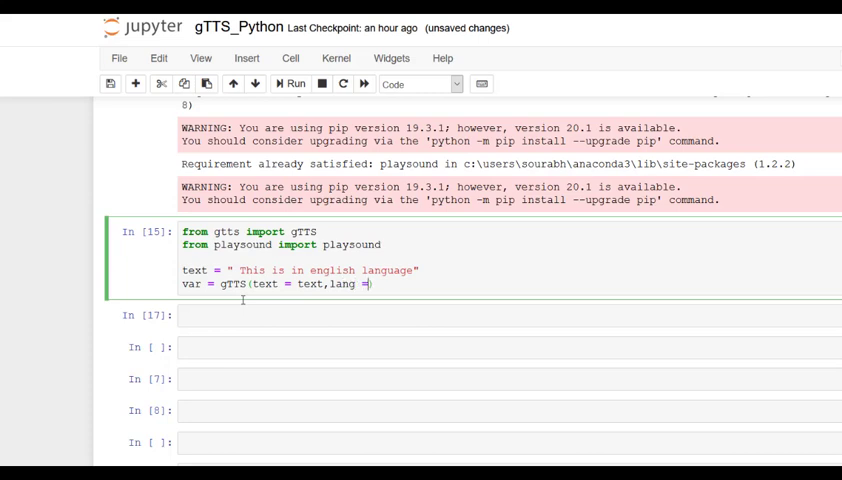
text('en')
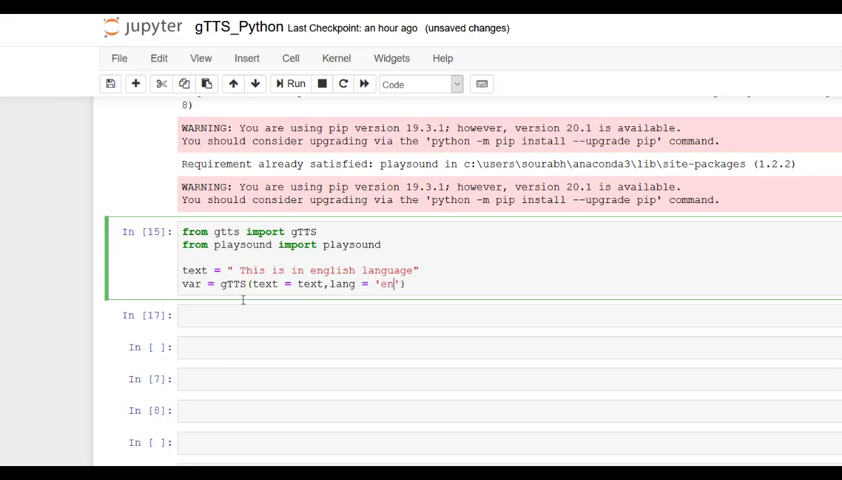
text())
text(va)
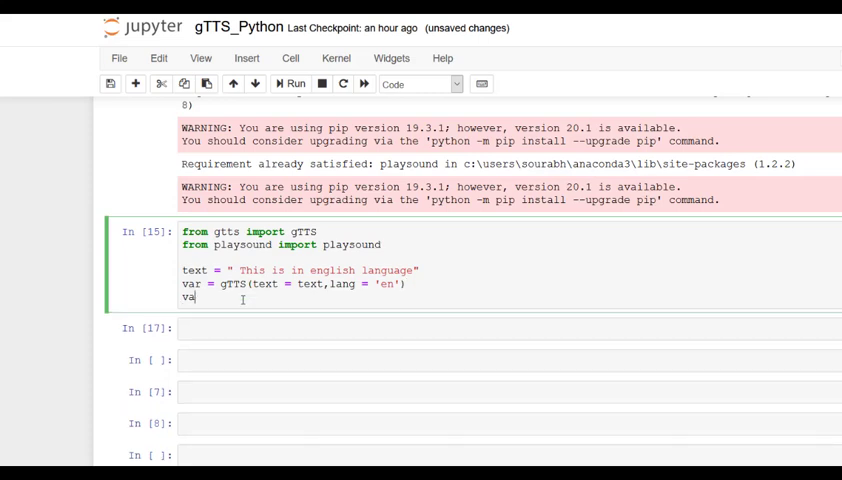
Add var.save('eng.mp3') and run the cell to create the English mp3.
text(/)
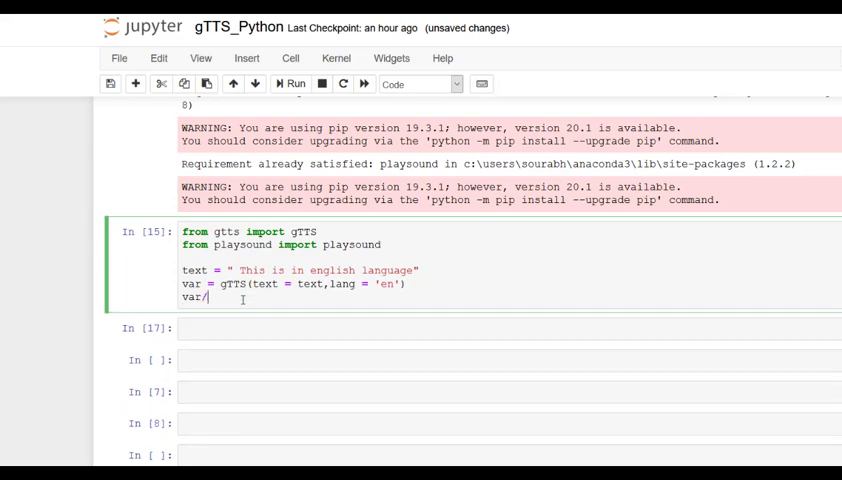
text(save)
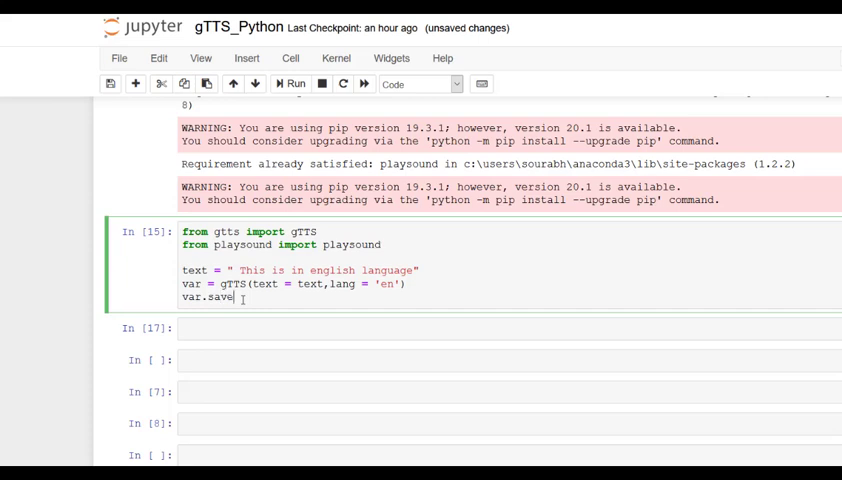
text((''))
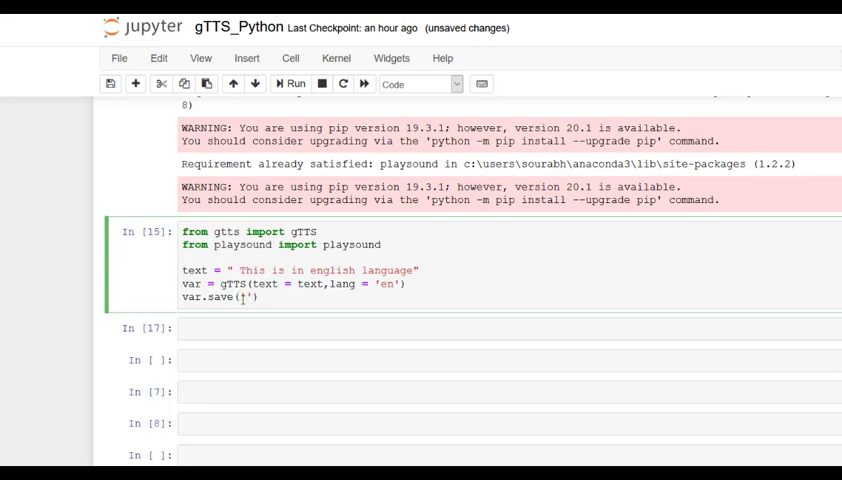
text(eng)
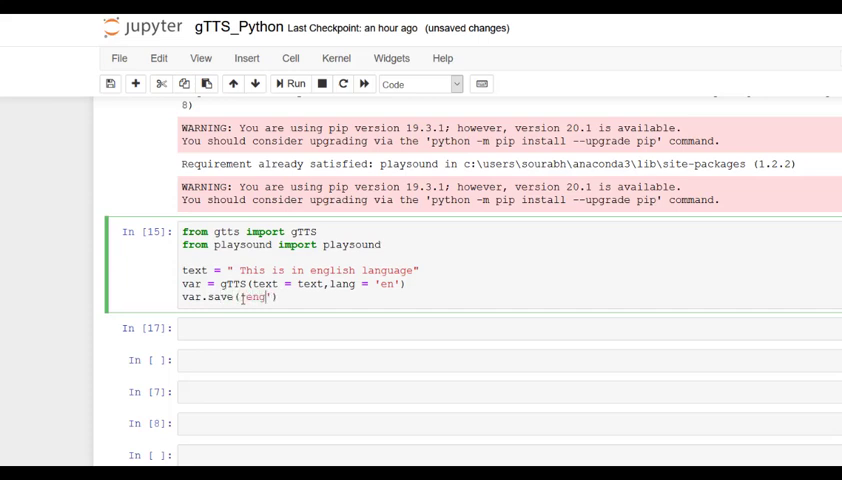
text(.mp3)
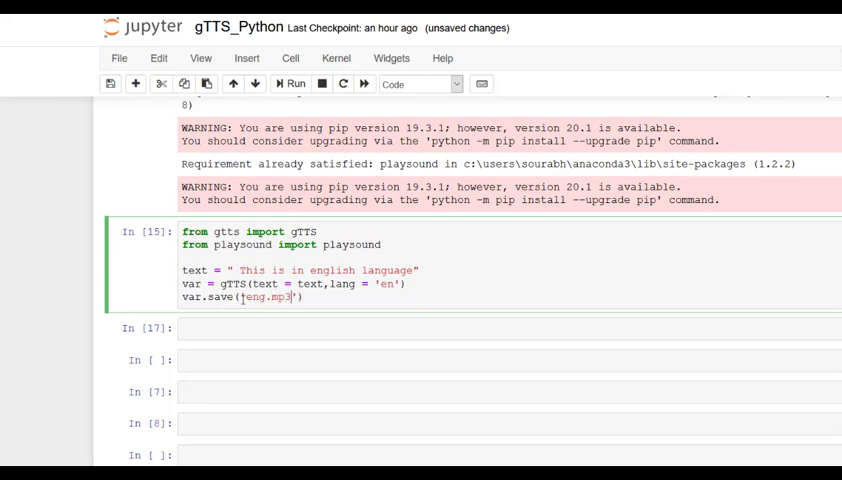
click(294, 84)
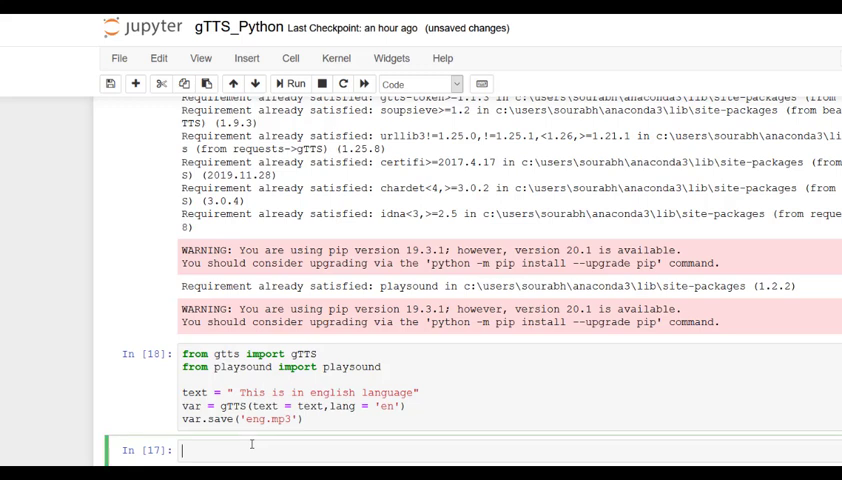
Begin the playsound call with 'play' in the new cell and return to the notebook.
text(play)
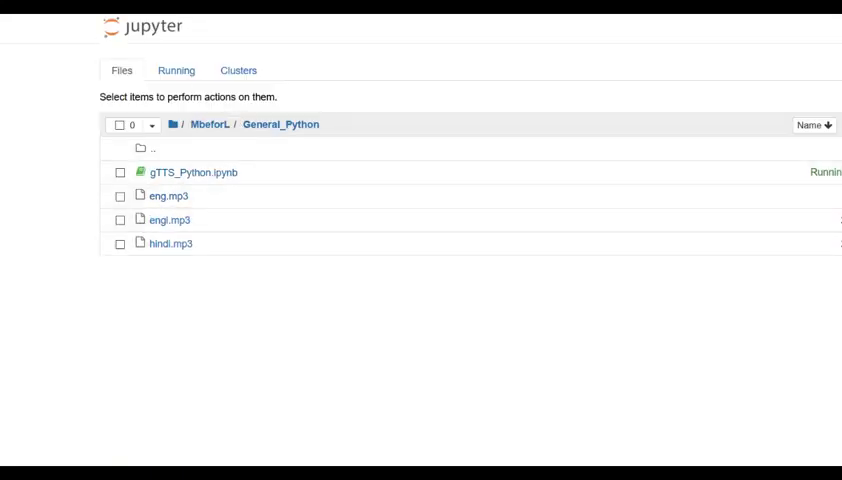
click(192, 172)
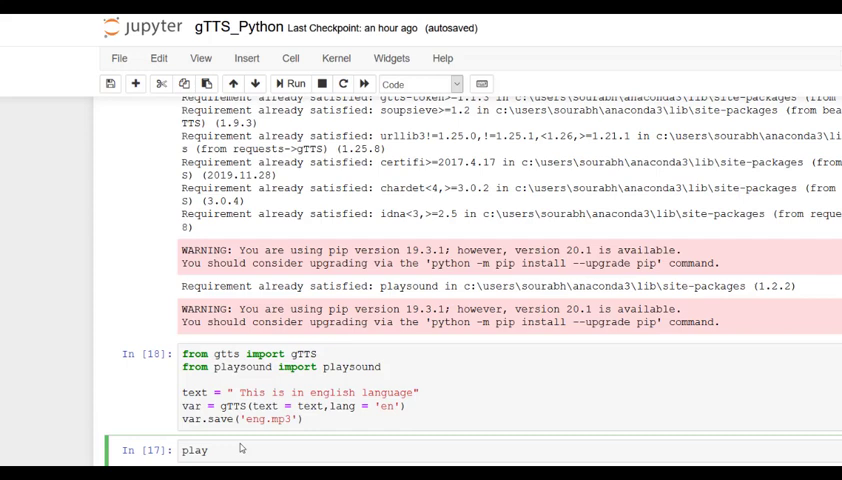
Complete playsound('.\eng.mp3'), run it, and return to the gTTS cell.
text(sound()
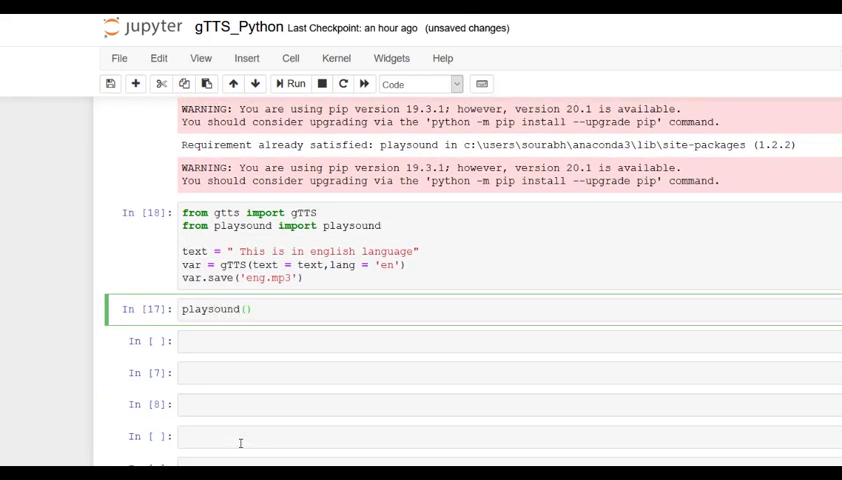
text('eng')
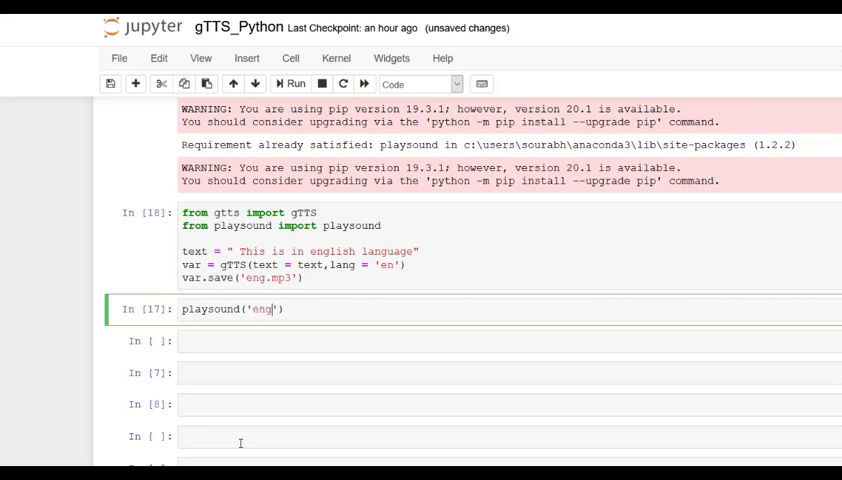
text(.mp3)
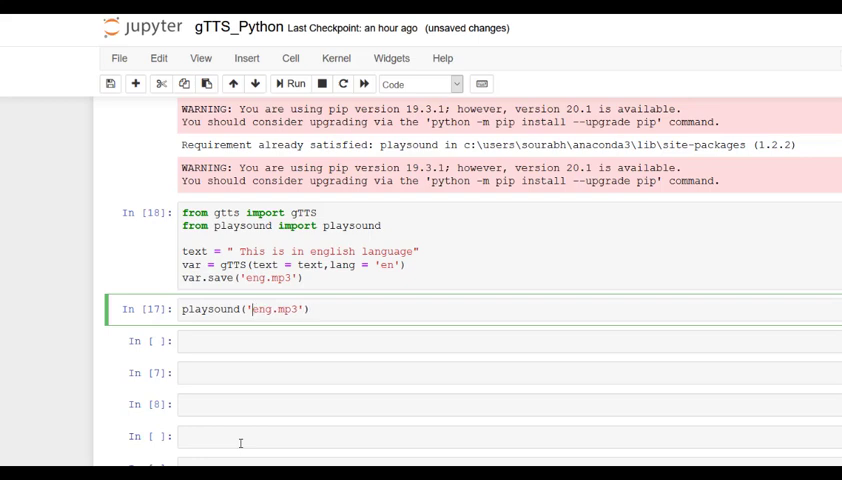
text(.\)
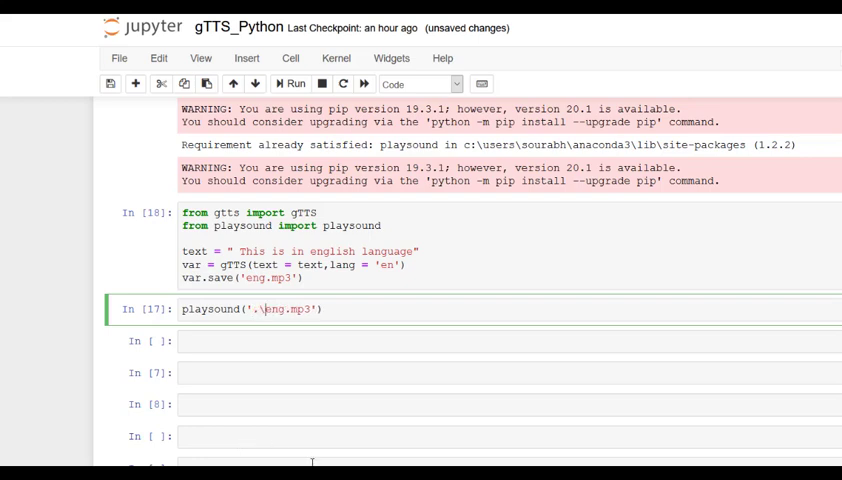
click(294, 84)
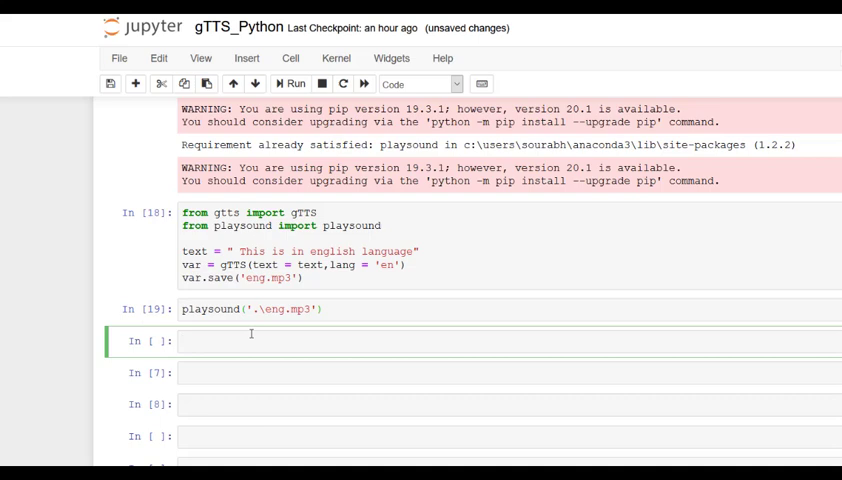
click(300, 278)
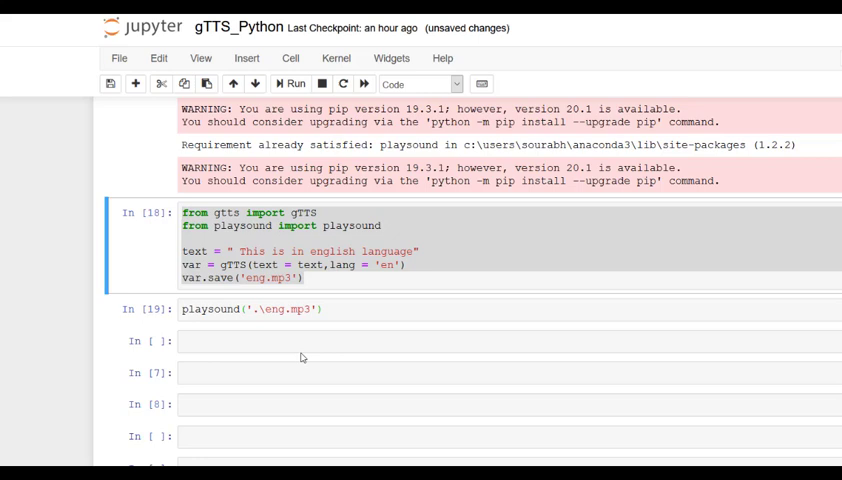
Translate 'Stay tuned for more videos' to Hindi in Google Translate and select the result.
click(284, 340)
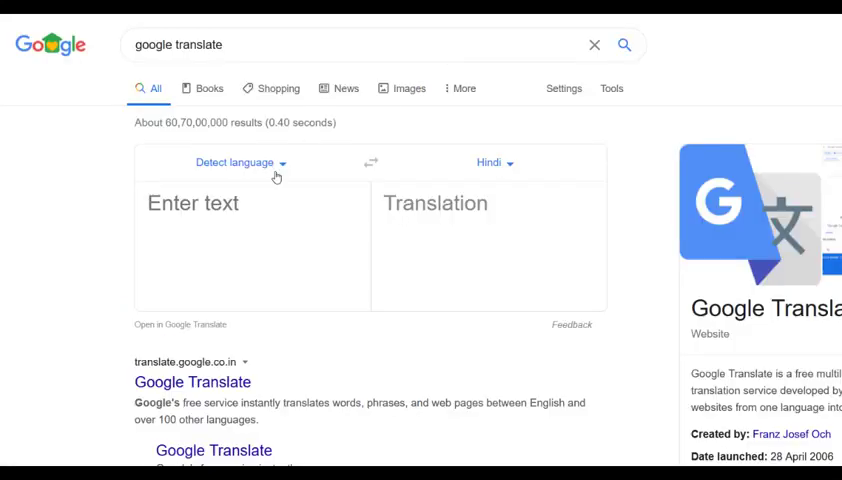
text(S)
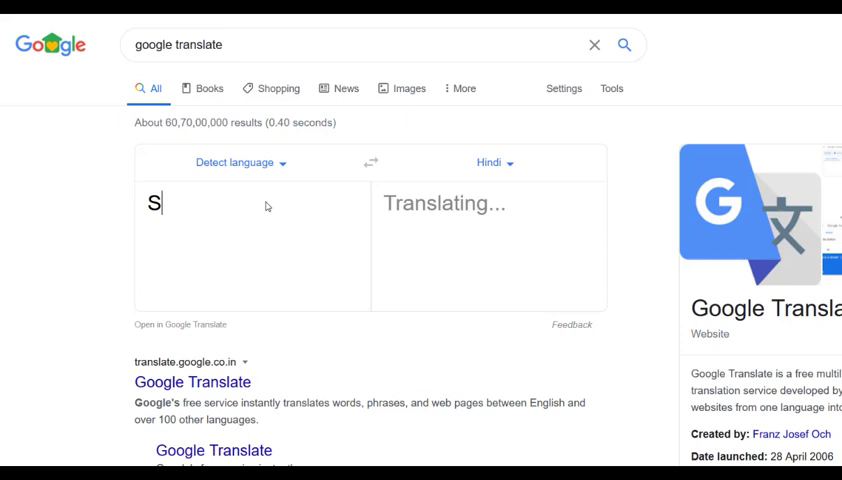
text(tay tun)
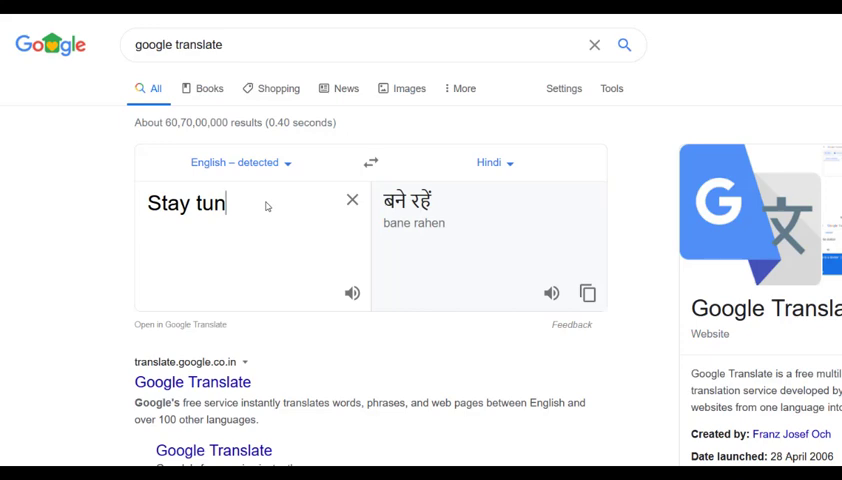
text(ed for more vide)
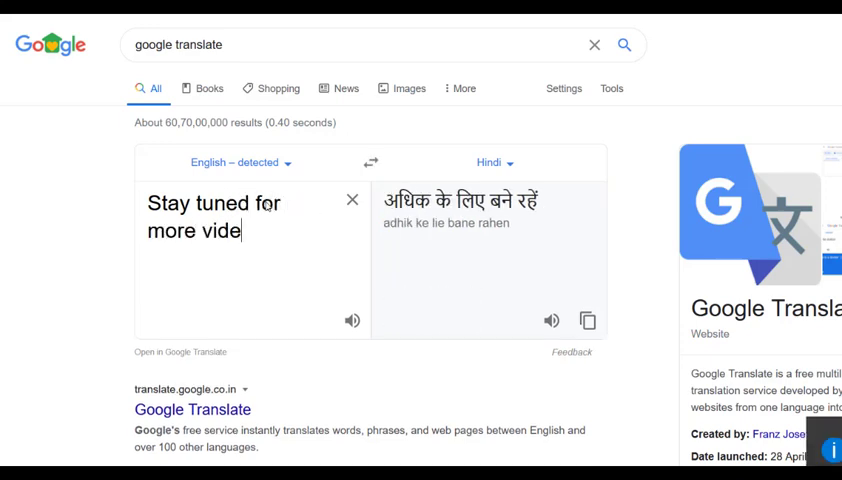
text(os)
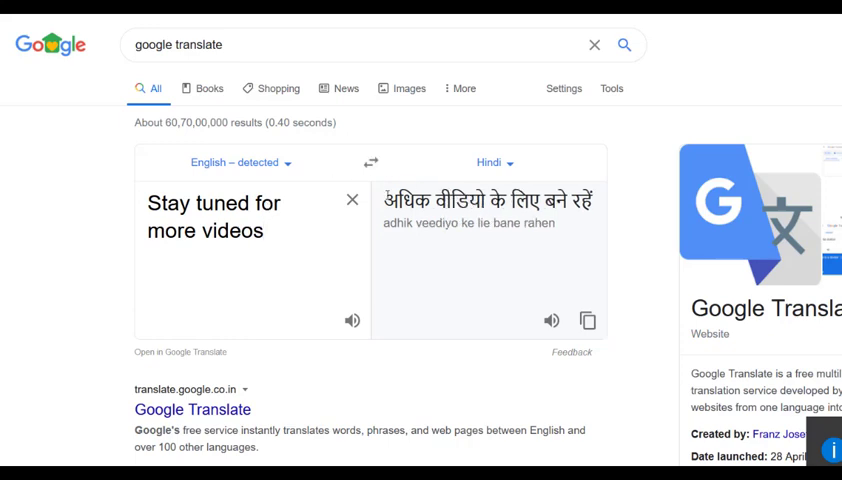
double_click(488, 200)
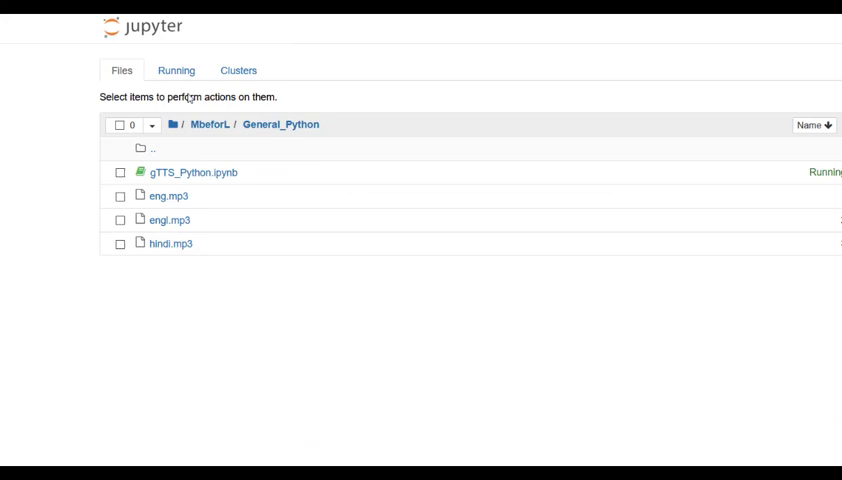
Paste the Hindi text into a gTTS cell with lang='hi', save as hindisound.mp3, and run it.
click(194, 172)
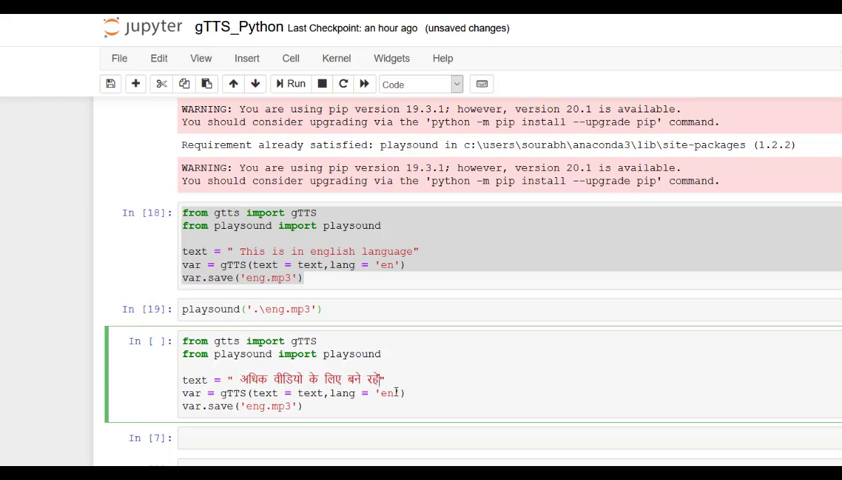
text(hi)
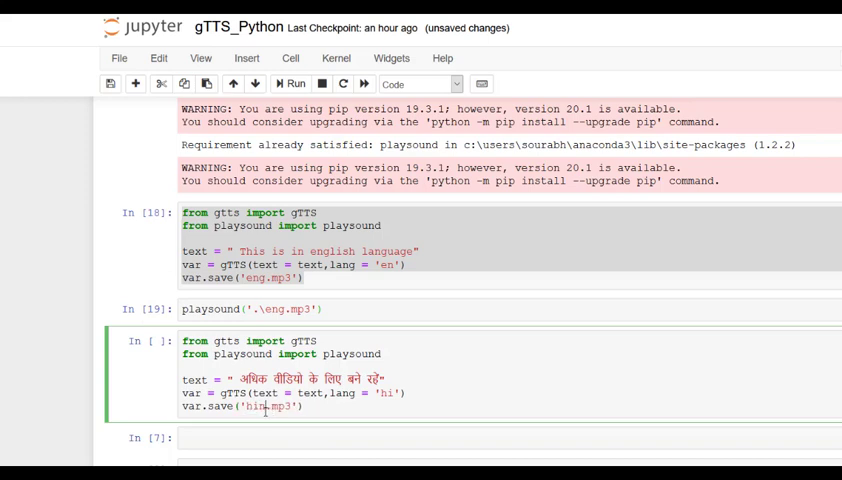
click(294, 84)
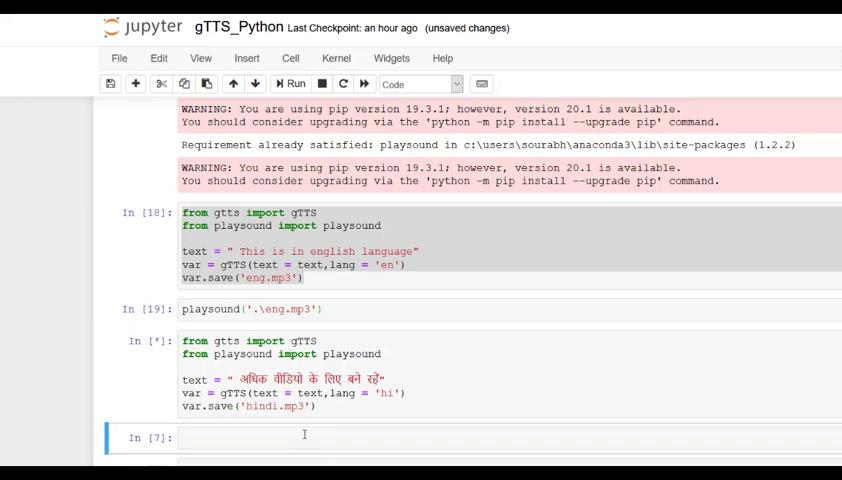
click(294, 84)
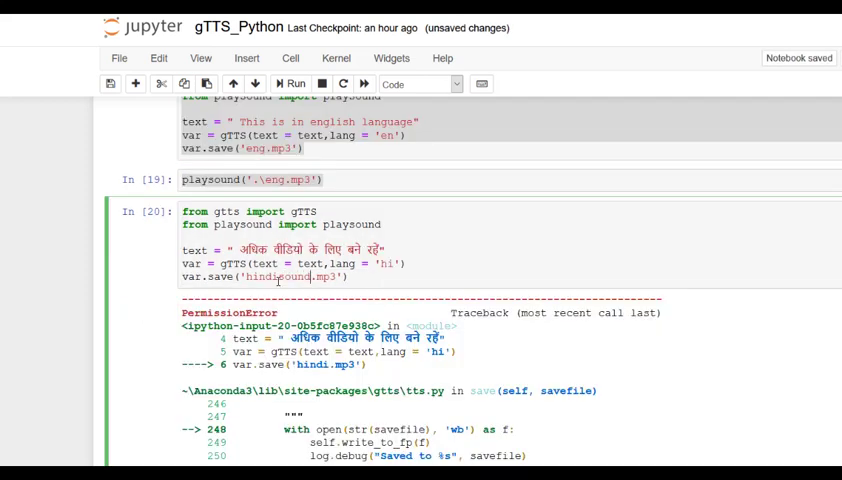
click(294, 84)
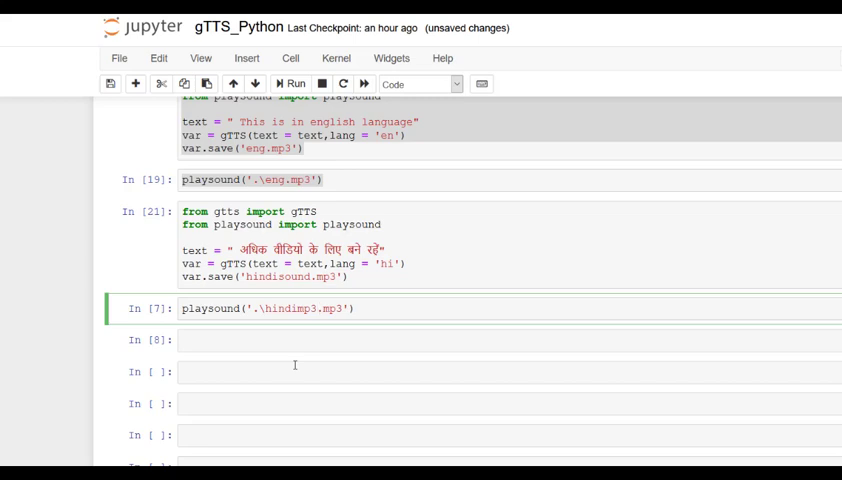
Run playsound('.\hindisound.mp3'), correcting the file name after the error.
click(294, 84)
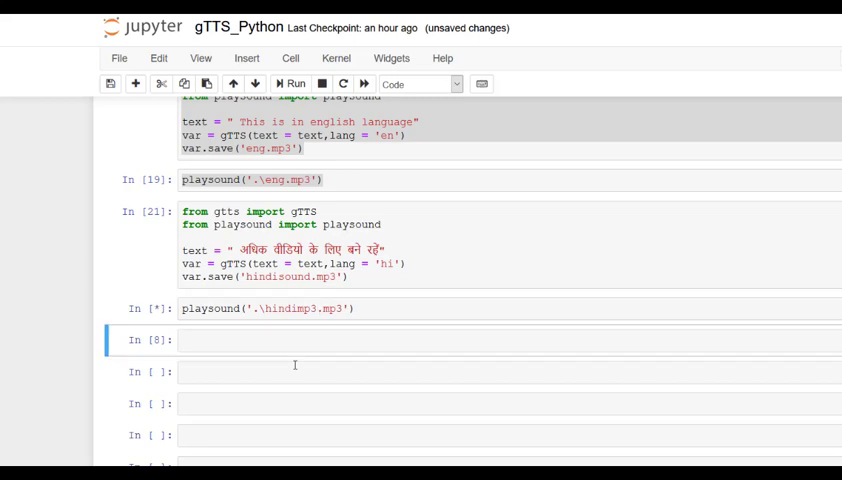
click(294, 84)
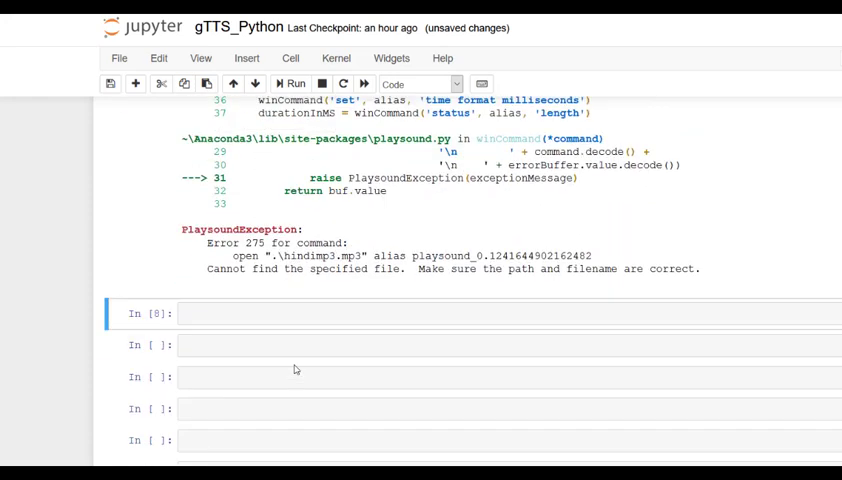
mouse_move(530, 288)
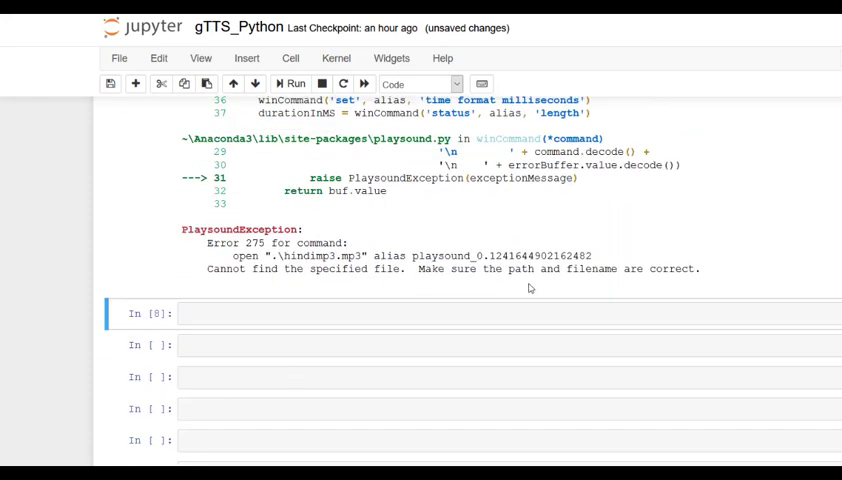
scroll(up, 3)
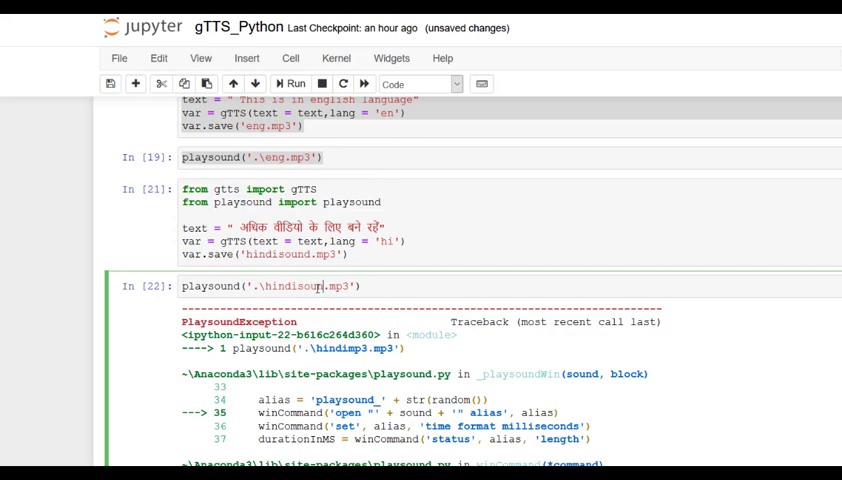
click(294, 84)
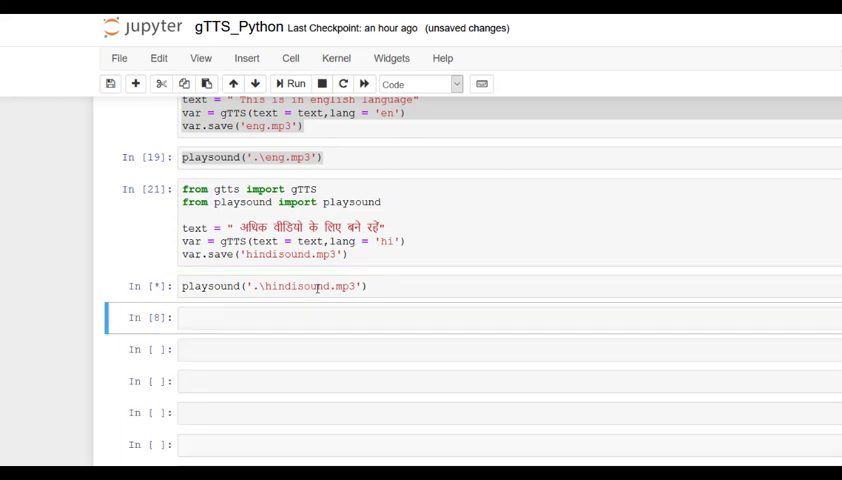
click(294, 84)
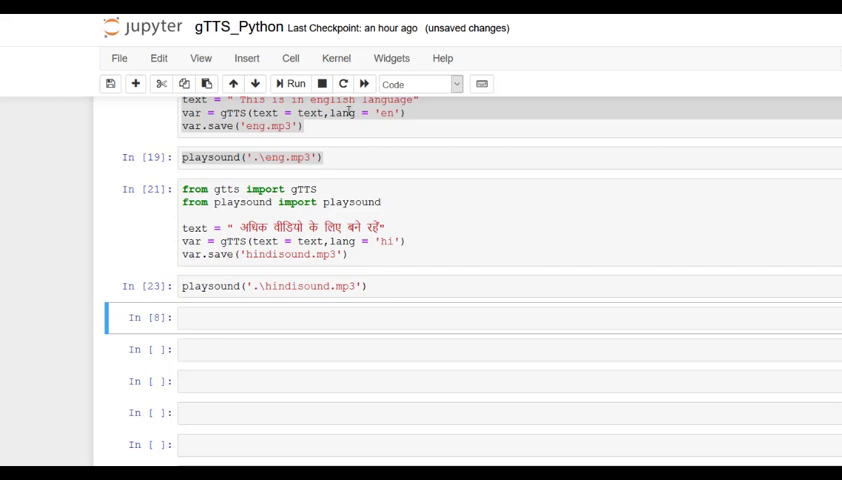
scroll(up, 3)
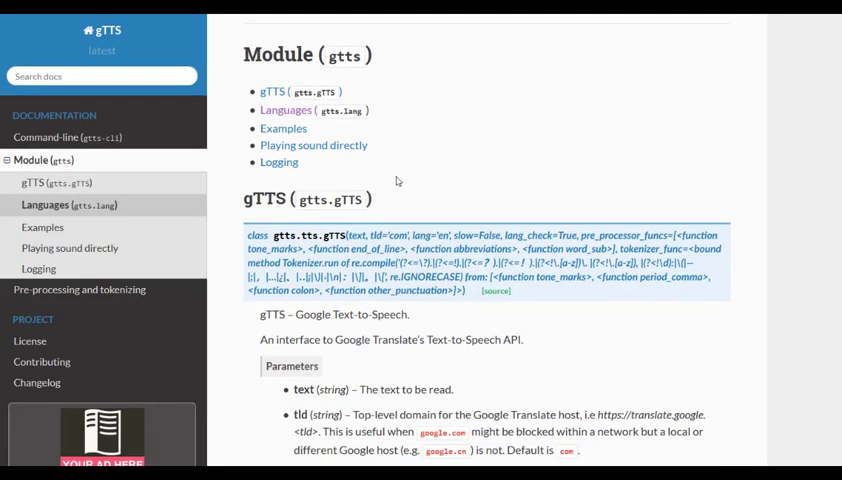
Read the gTTS class parameters, highlight the 'slow' parameter description, and browse down past save and languages to the examples.
scroll(down, 3)
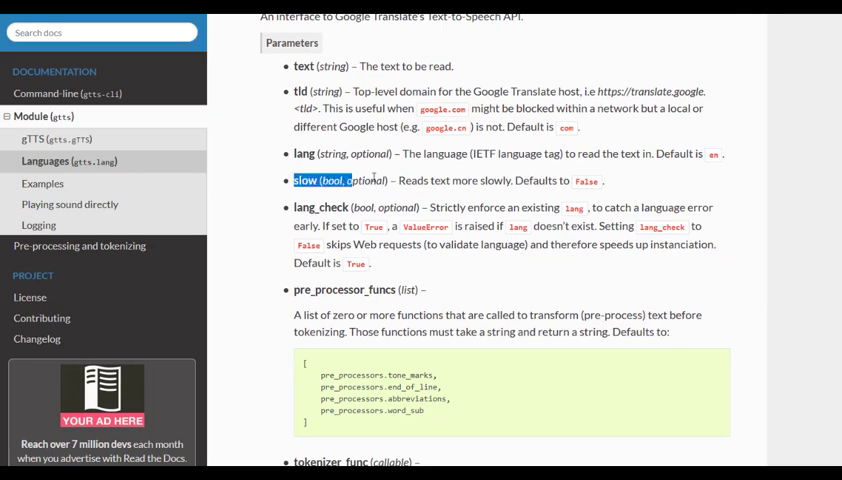
drag(296, 180, 608, 180)
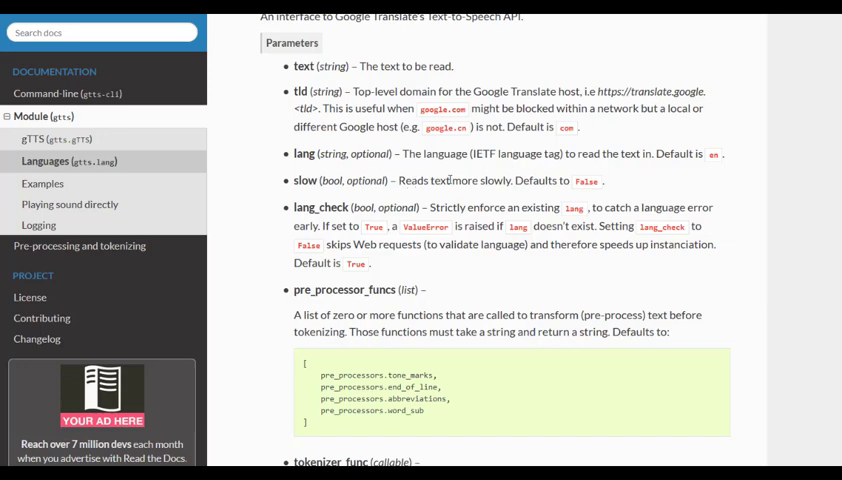
scroll(down, 3)
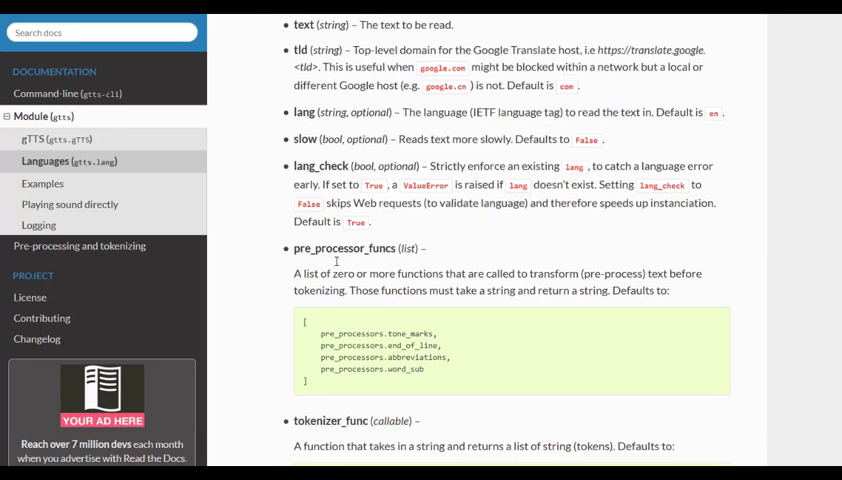
scroll(down, 3)
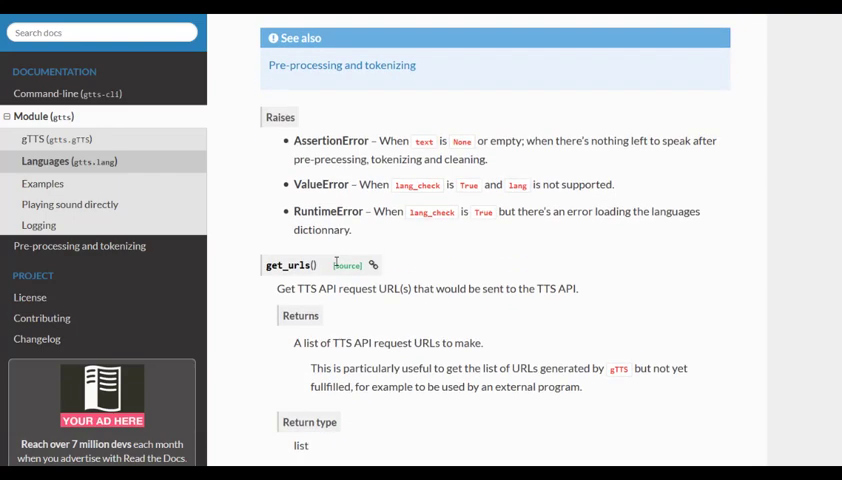
scroll(down, 3)
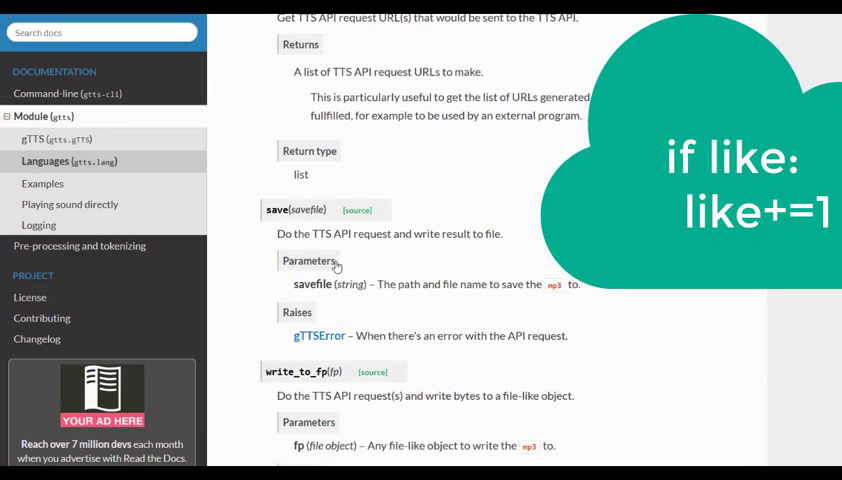
scroll(down, 3)
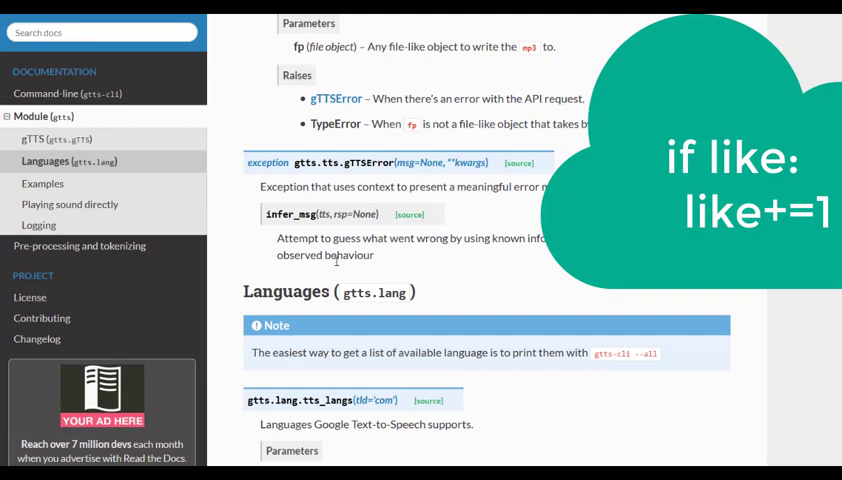
scroll(up, 3)
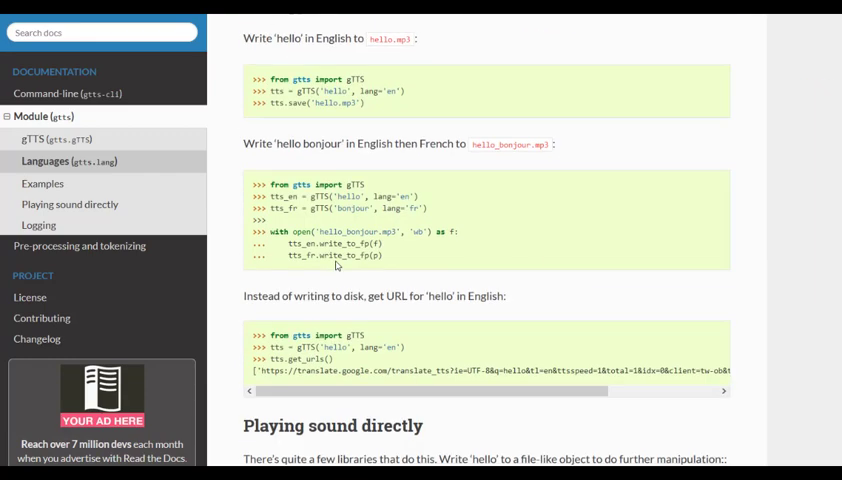